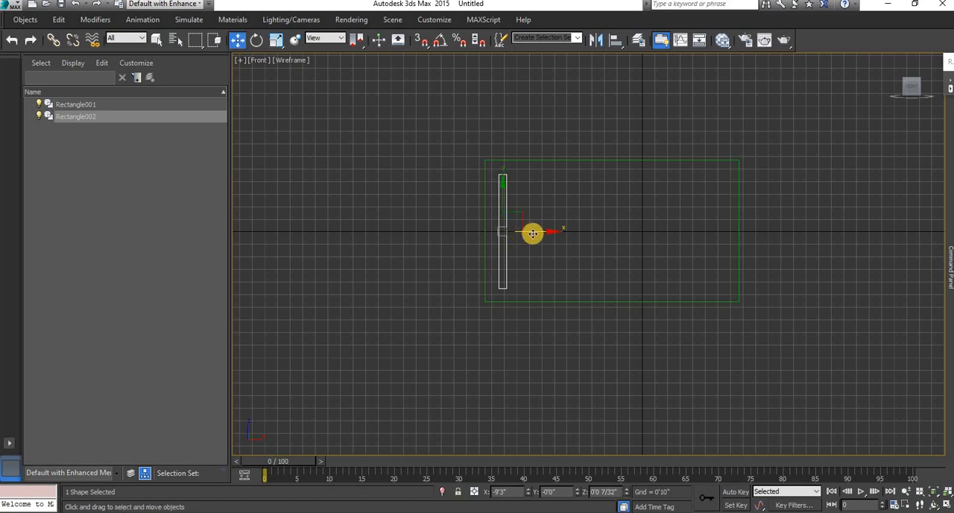
Shift-drag the first slot rectangle right to make 13 evenly spaced copies
{"action": "left_click_drag", "start_coordinate": [533, 233], "coordinate": [570, 233]}
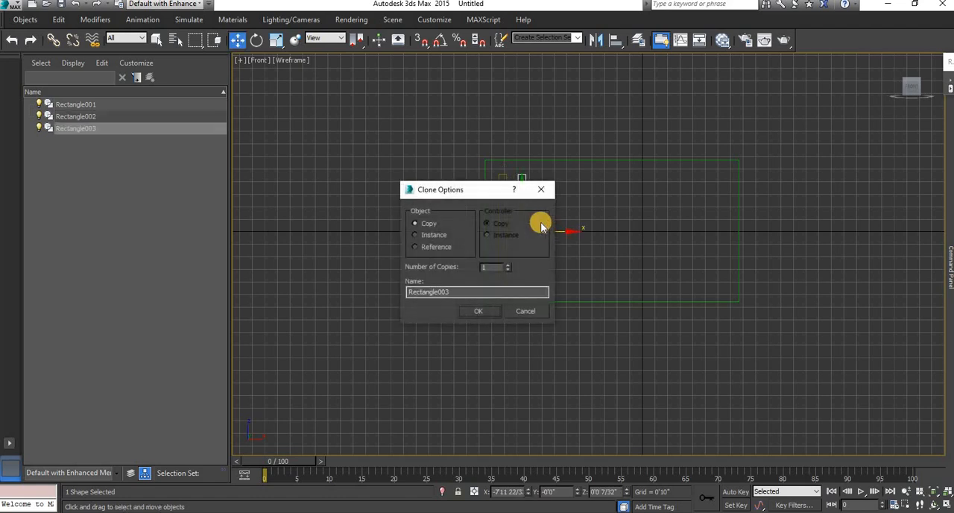
{"action": "left_click", "coordinate": [507, 266]}
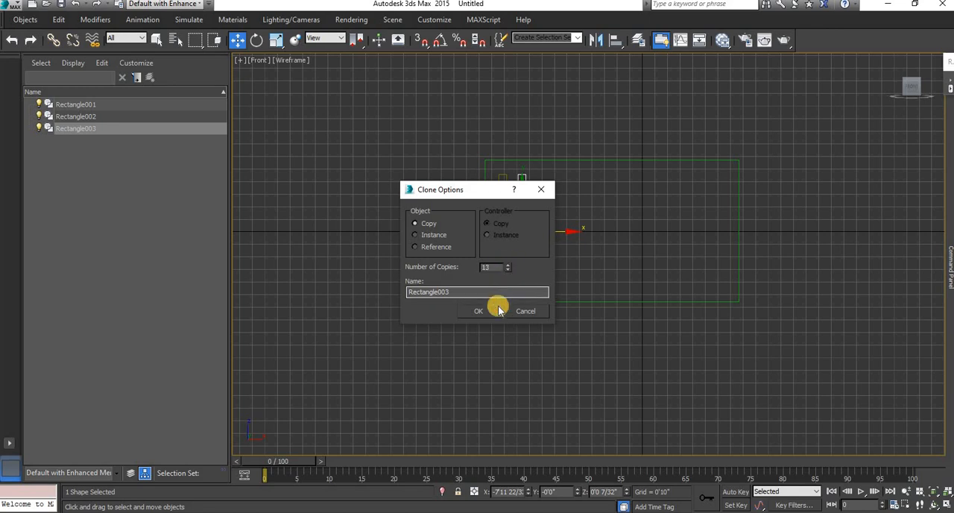
{"action": "left_click", "coordinate": [478, 311]}
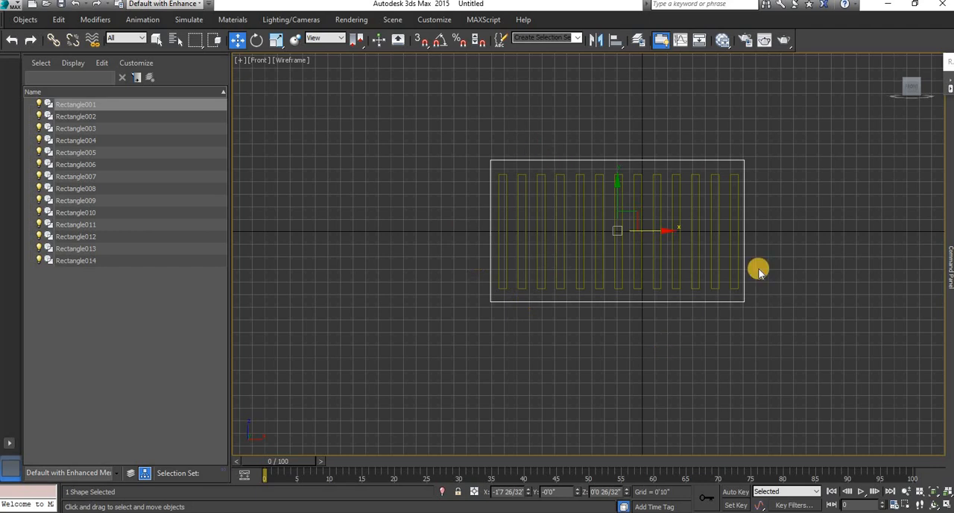
Convert the outer frame Rectangle001 to an editable spline from the right-click menu
{"action": "right_click", "coordinate": [617, 230]}
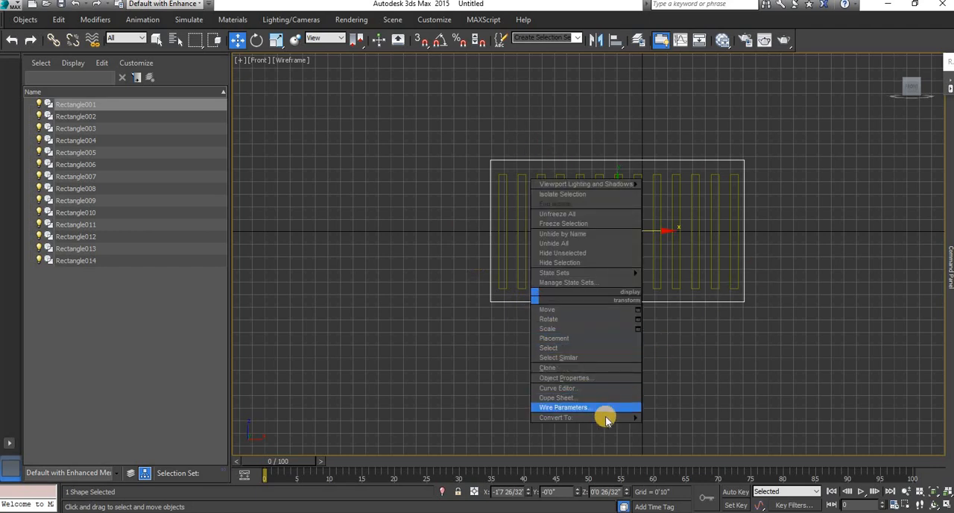
{"action": "mouse_move", "coordinate": [566, 417]}
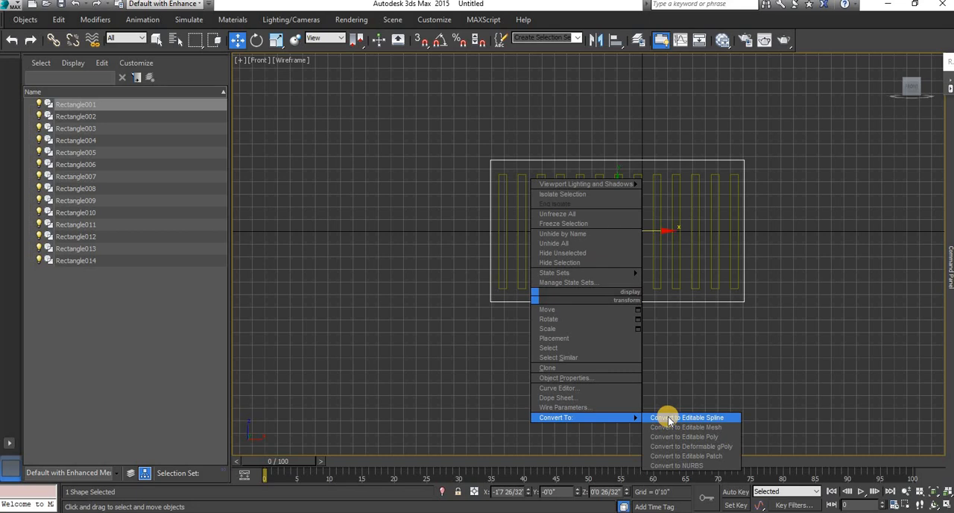
{"action": "left_click", "coordinate": [688, 417]}
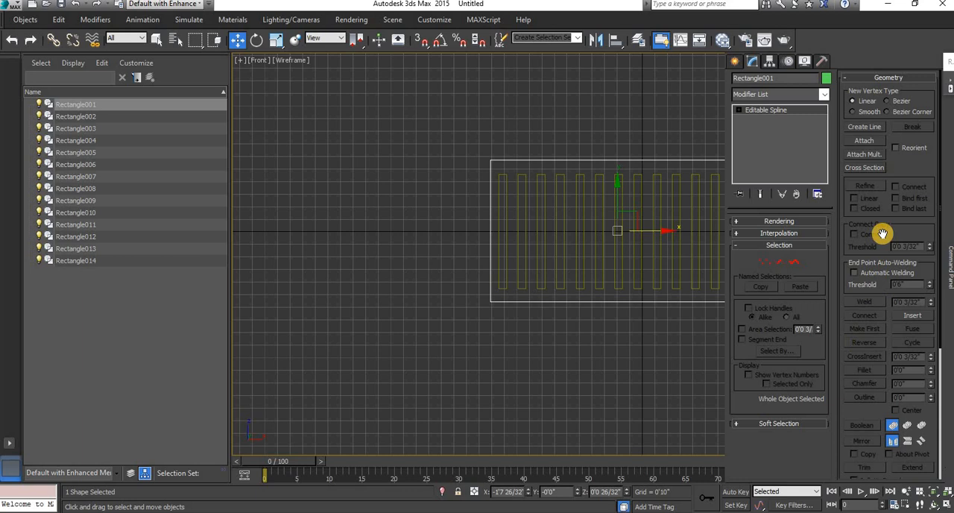
Attach all 14 slot rectangles to Rectangle001 and apply an Extrude modifier
{"action": "left_click", "coordinate": [863, 140]}
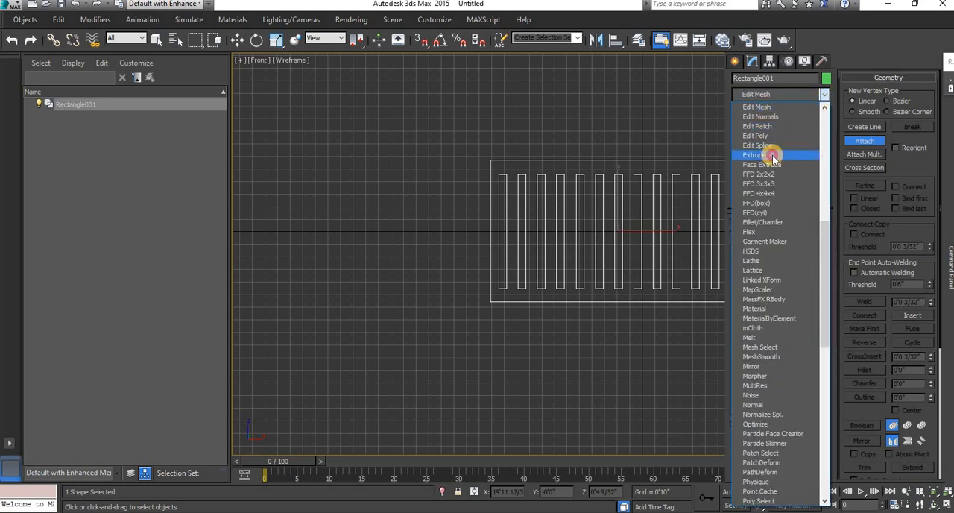
{"action": "left_click", "coordinate": [754, 154]}
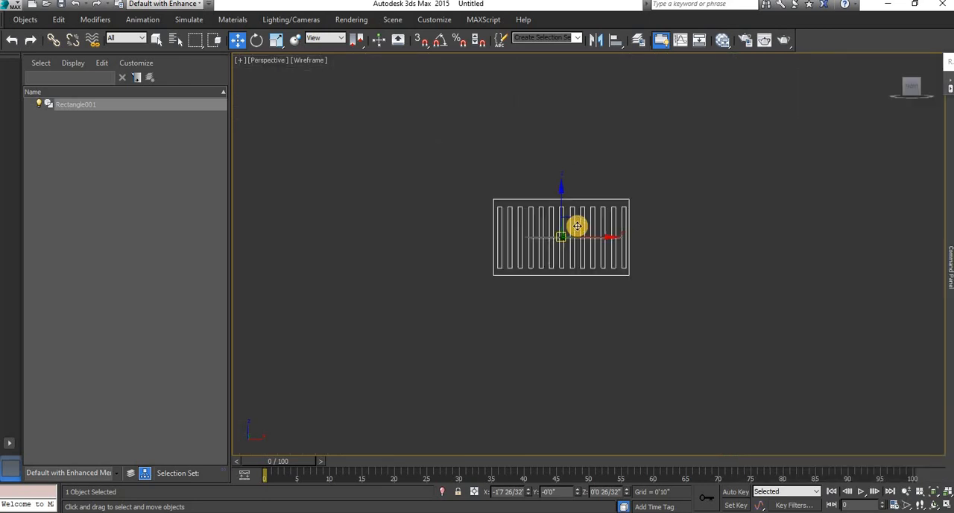
Orbit the Perspective view to an angle and bring up the viewport shading menu
{"action": "left_click_drag", "start_coordinate": [578, 226], "coordinate": [689, 205]}
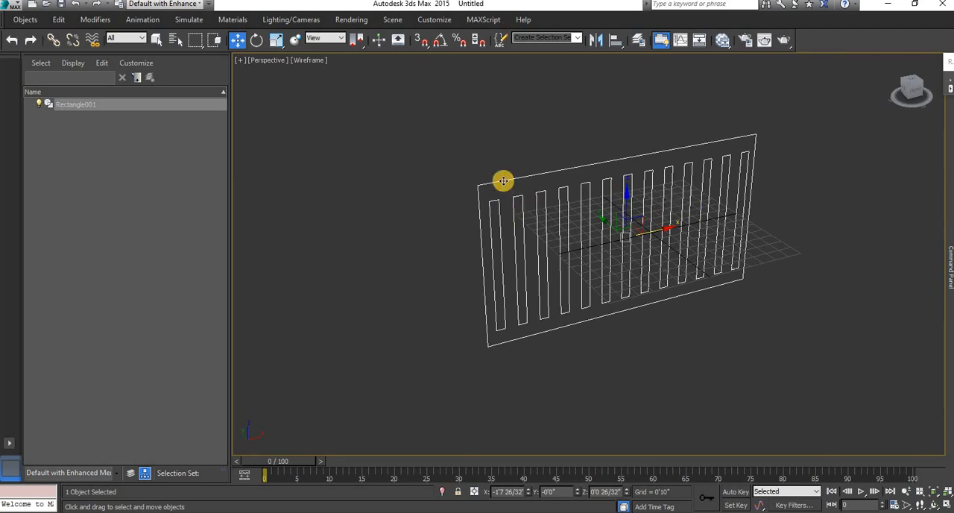
{"action": "left_click", "coordinate": [306, 60]}
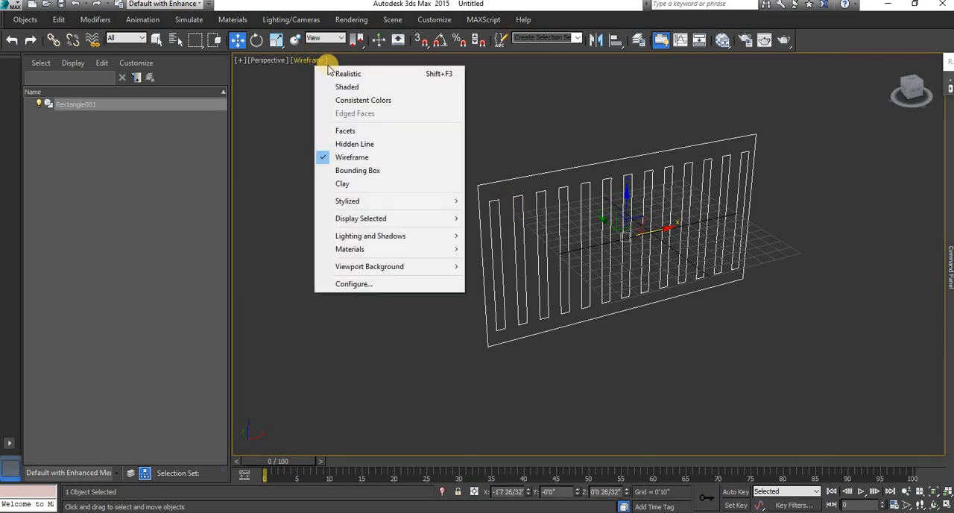
{"action": "mouse_move", "coordinate": [325, 73]}
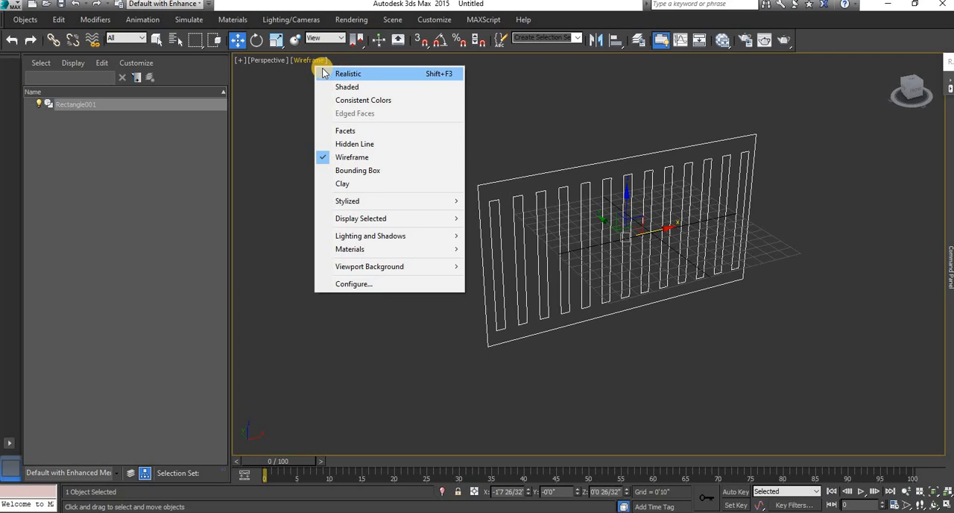